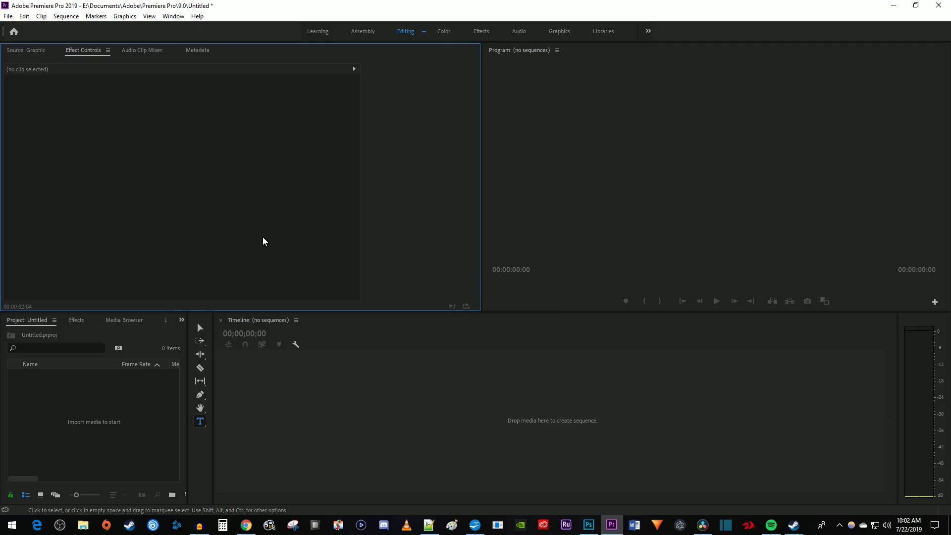
{"action": "mouse_move", "coordinate": [190, 259]}
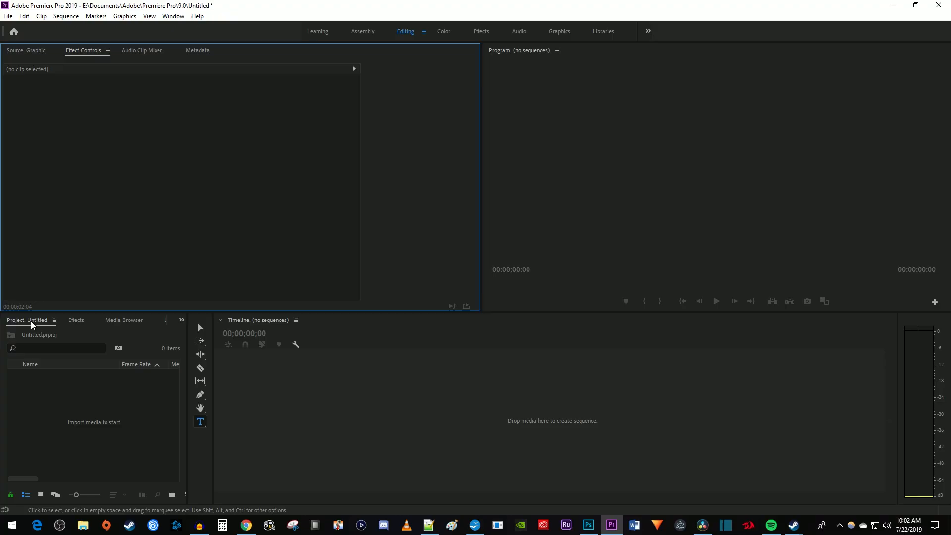
Create a new Black Video project item at 1280×720, 23.976 fps from the Project panel's New Item menu
{"action": "right_click", "coordinate": [103, 398]}
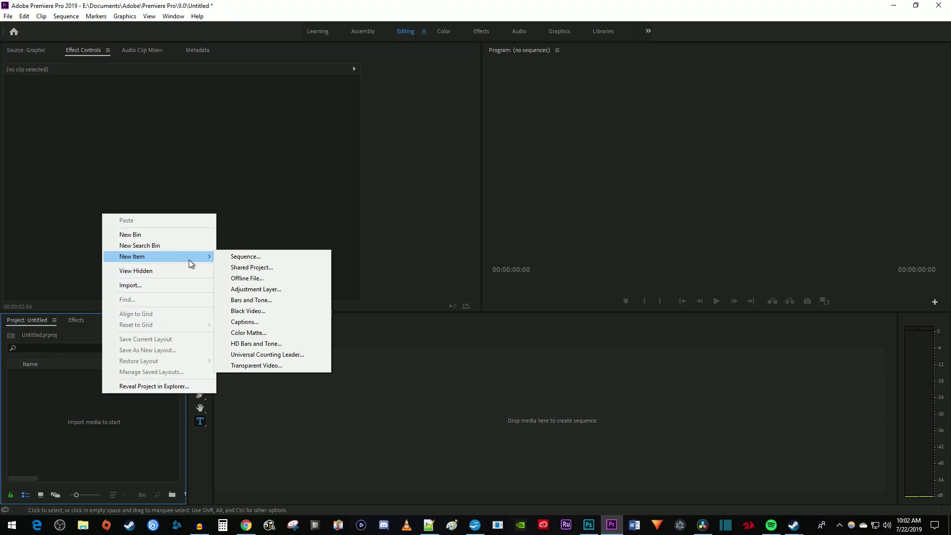
{"action": "left_click", "coordinate": [248, 311]}
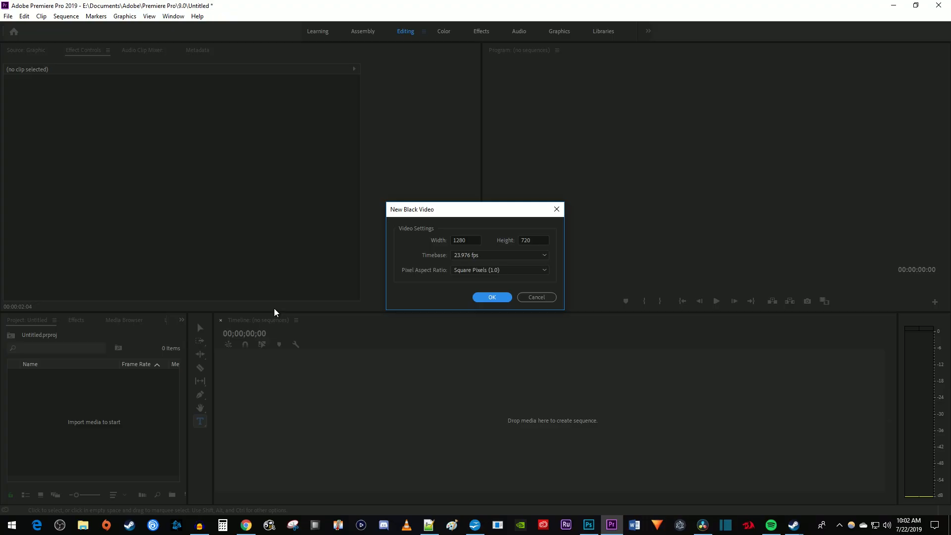
{"action": "mouse_move", "coordinate": [438, 265]}
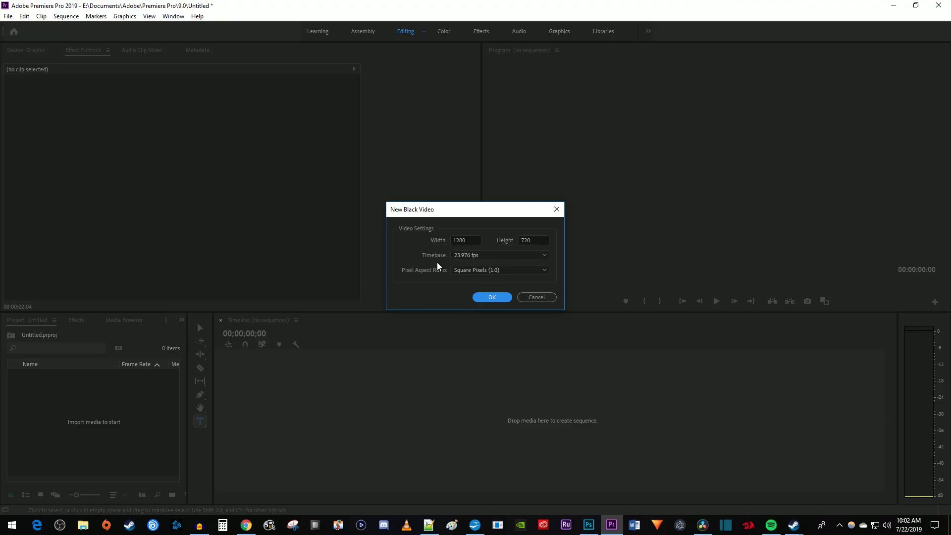
{"action": "left_click", "coordinate": [491, 298]}
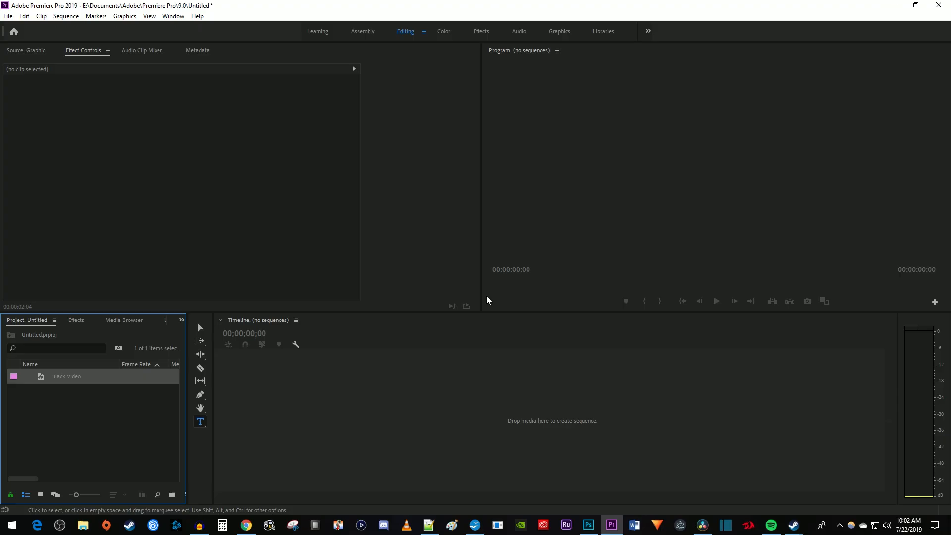
{"action": "mouse_move", "coordinate": [74, 383]}
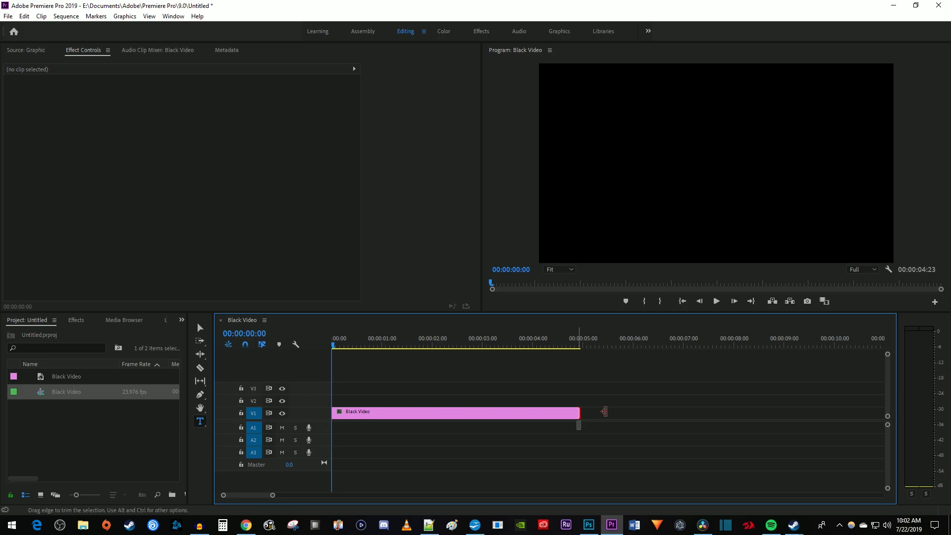
Stretch the Black Video clip to about ten seconds and move the playhead to roughly 1 second
{"action": "left_click_drag", "start_coordinate": [577, 412], "coordinate": [826, 413]}
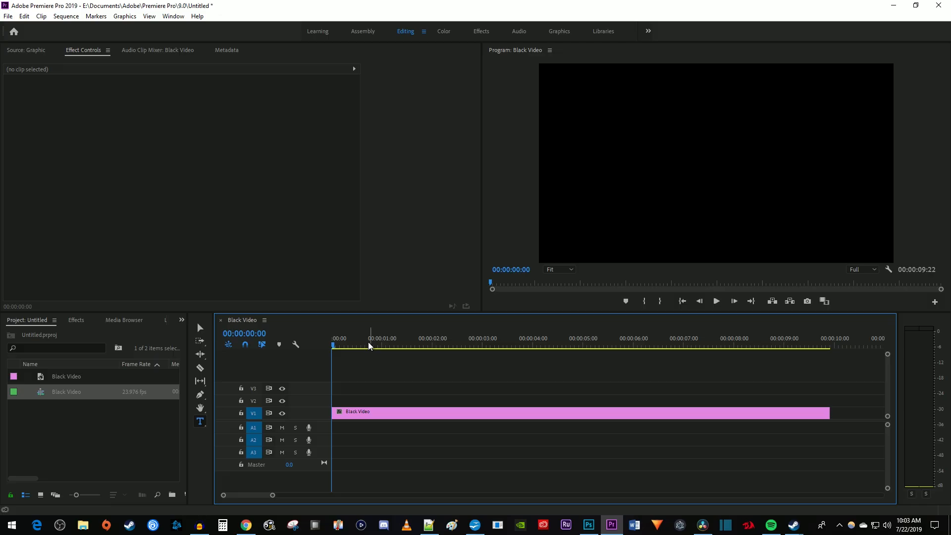
{"action": "left_click", "coordinate": [389, 345]}
{"action": "type", "text": "Adobe in a Minute"}
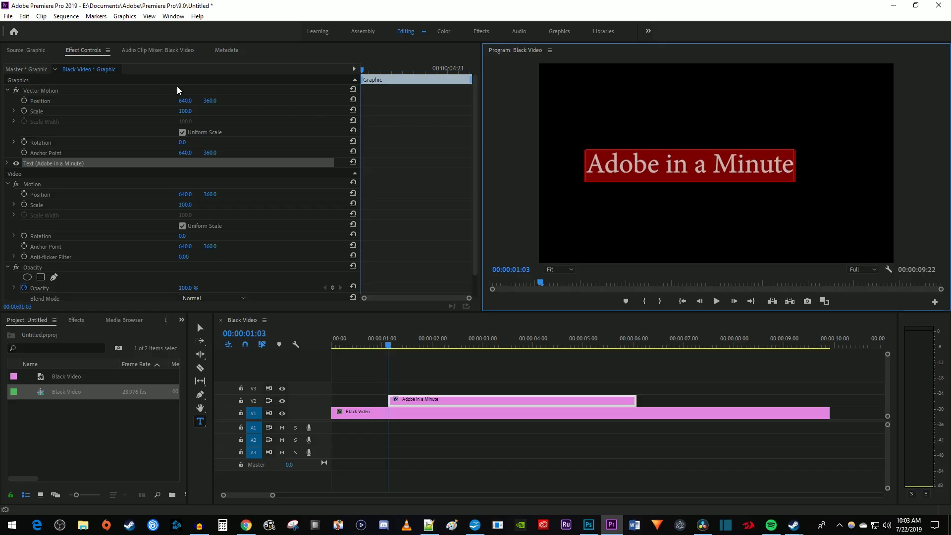
{"action": "mouse_move", "coordinate": [26, 143]}
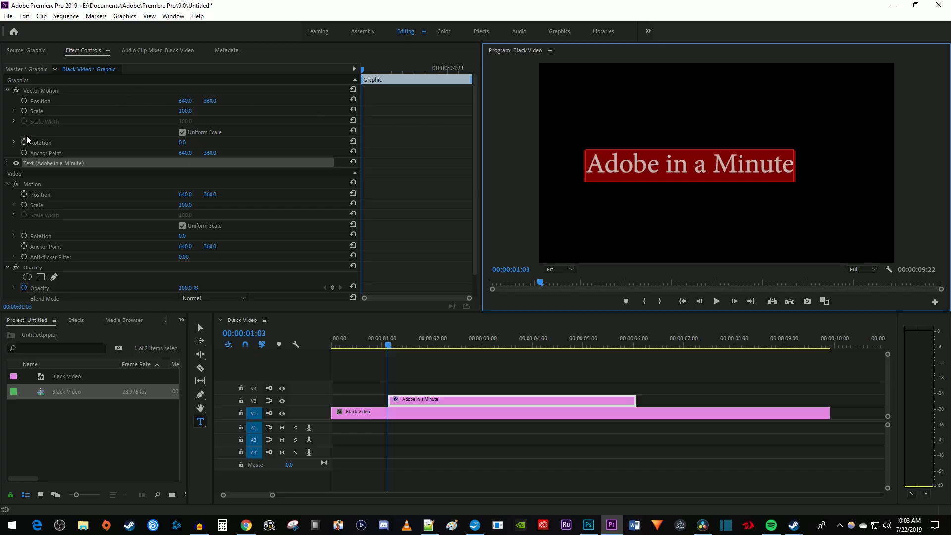
Set the 'Adobe in a Minute' title's font size to 129 in Effect Controls, then take the Selection tool
{"action": "left_click", "coordinate": [6, 162]}
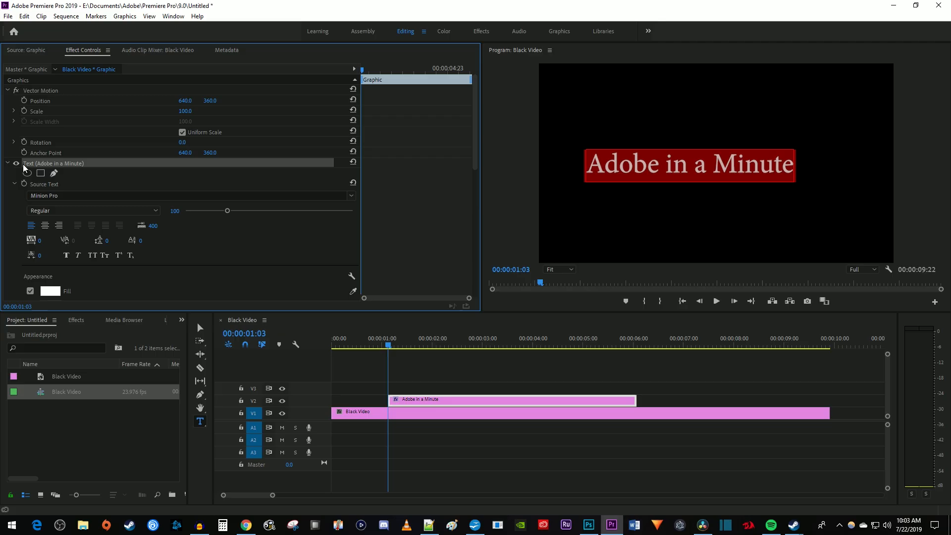
{"action": "scroll", "scroll_direction": "down", "scroll_amount": 3}
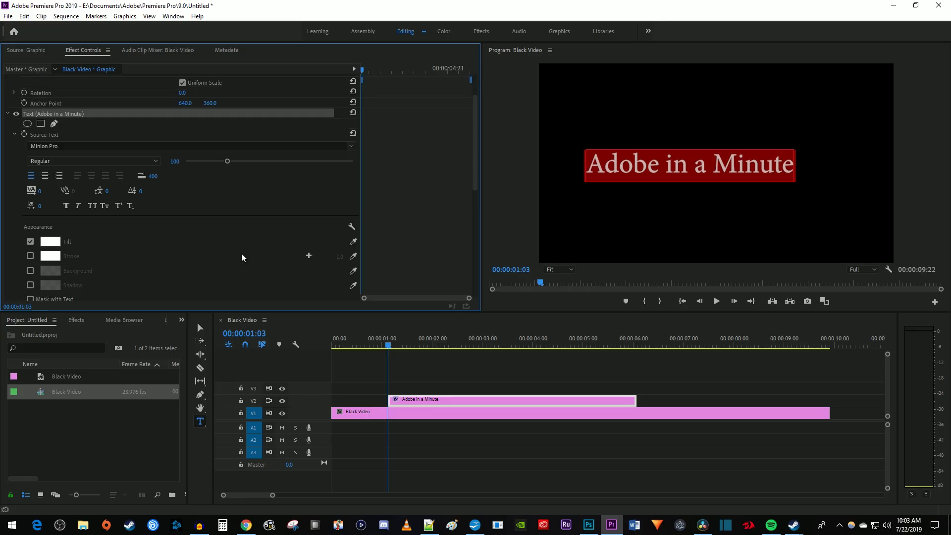
{"action": "left_click_drag", "start_coordinate": [228, 160], "coordinate": [237, 161]}
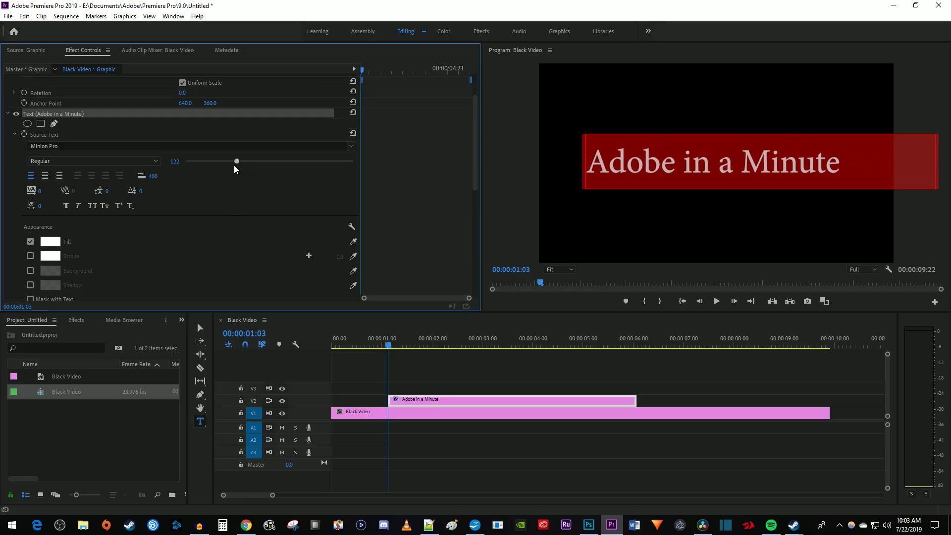
{"action": "left_click_drag", "start_coordinate": [236, 160], "coordinate": [240, 161]}
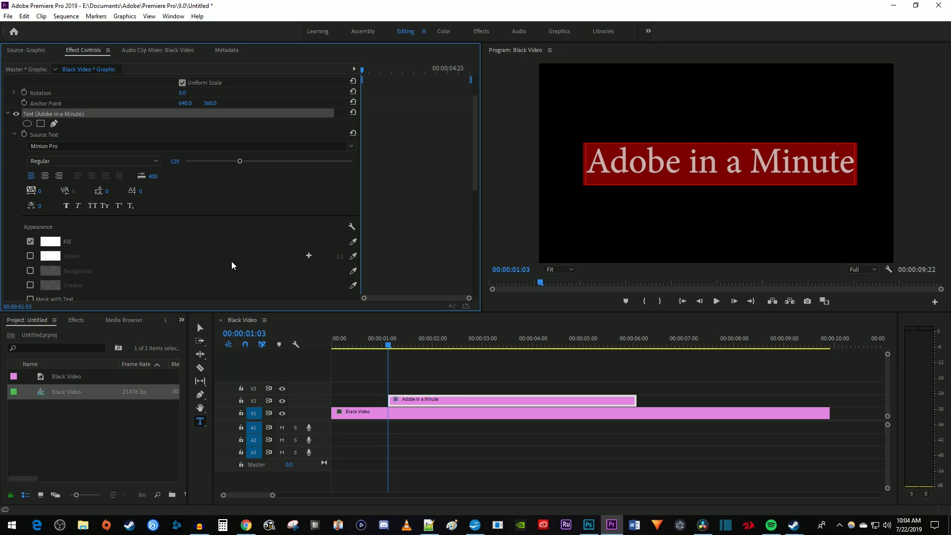
{"action": "left_click", "coordinate": [200, 327]}
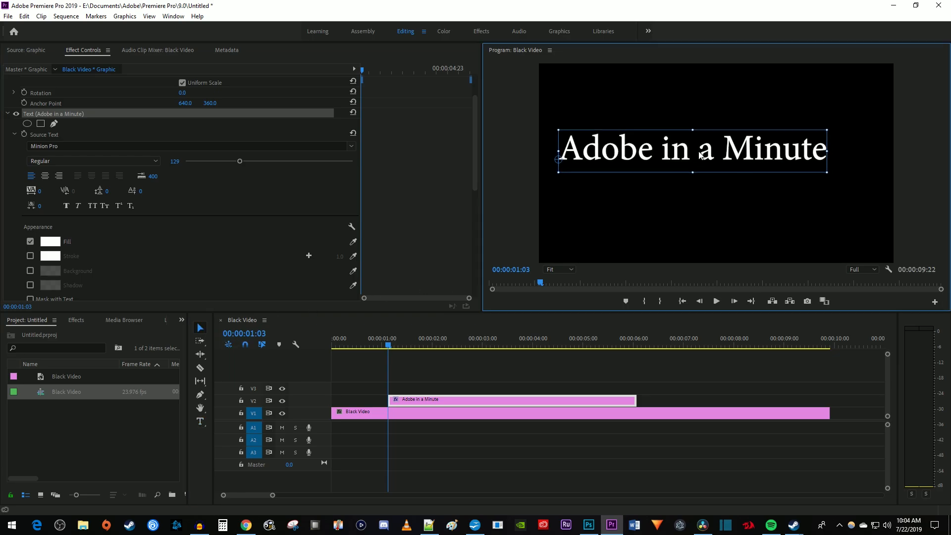
Drag the title down and right in the Program Monitor so it sits roughly centred over the black video
{"action": "left_click_drag", "start_coordinate": [691, 149], "coordinate": [715, 163]}
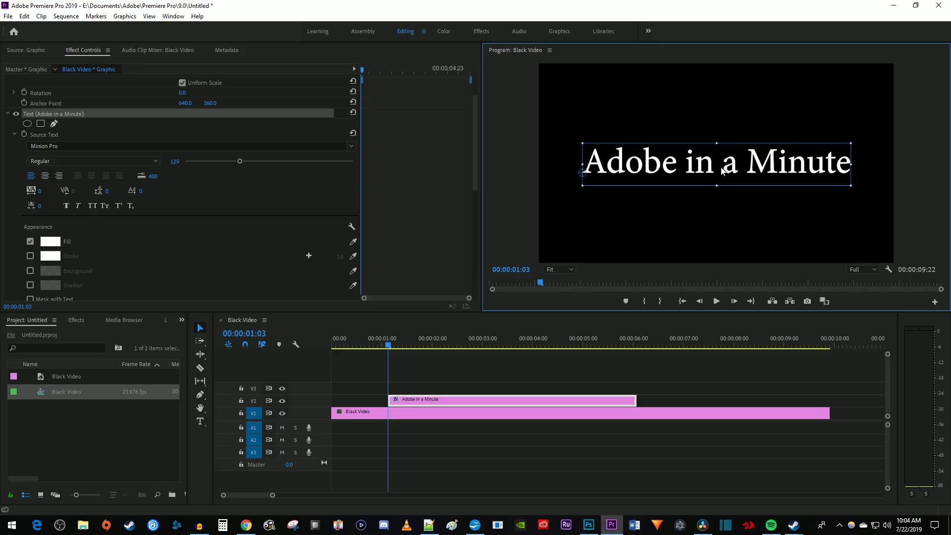